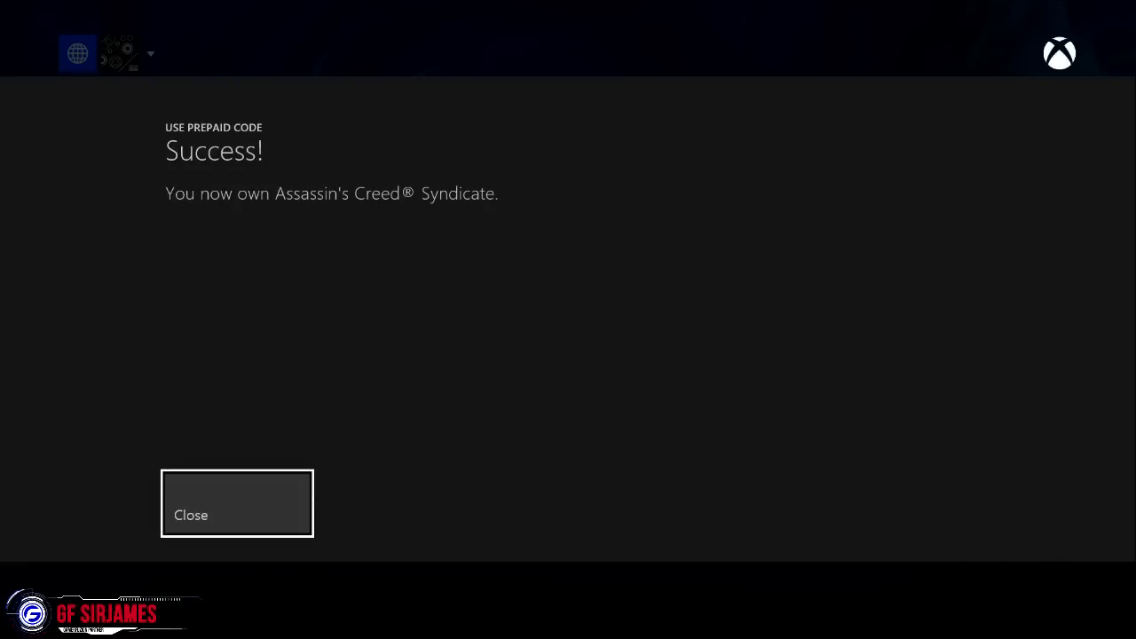
# Dismiss the game's success notice, then confirm and redeem the Syndicate Unlock Key prepaid code.
pyautogui.click(237, 504)
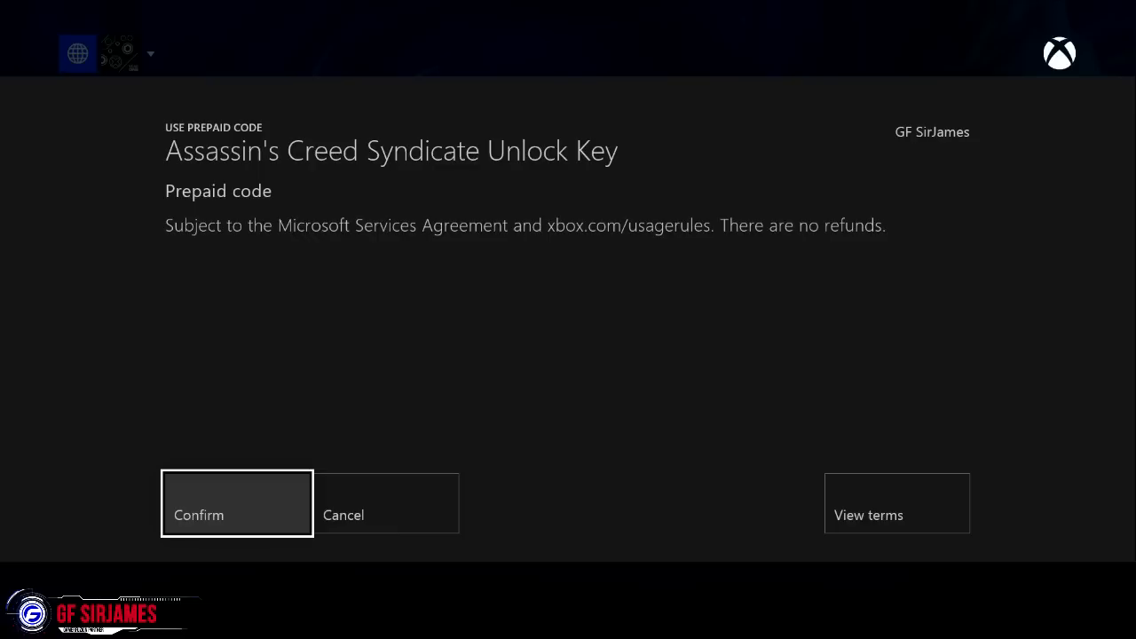
pyautogui.click(199, 514)
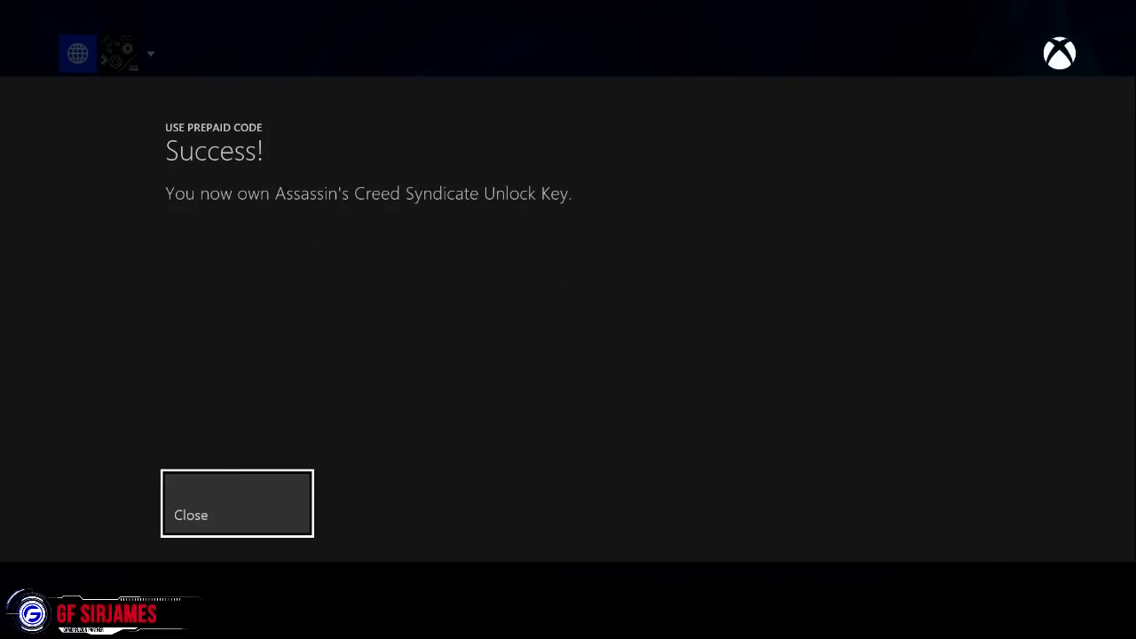
pyautogui.click(237, 515)
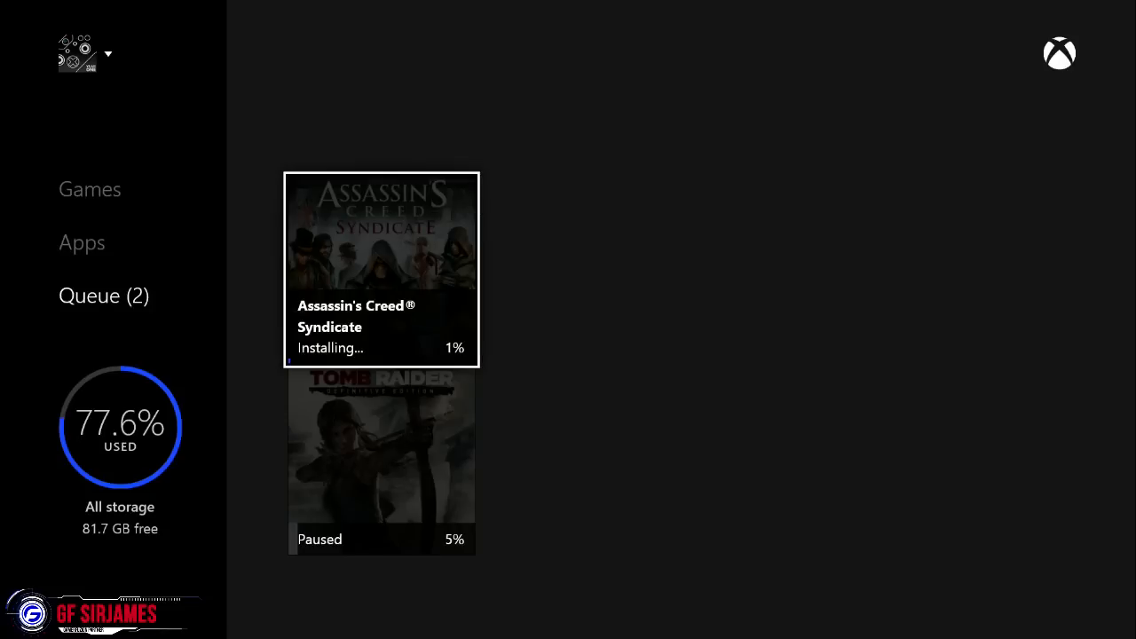